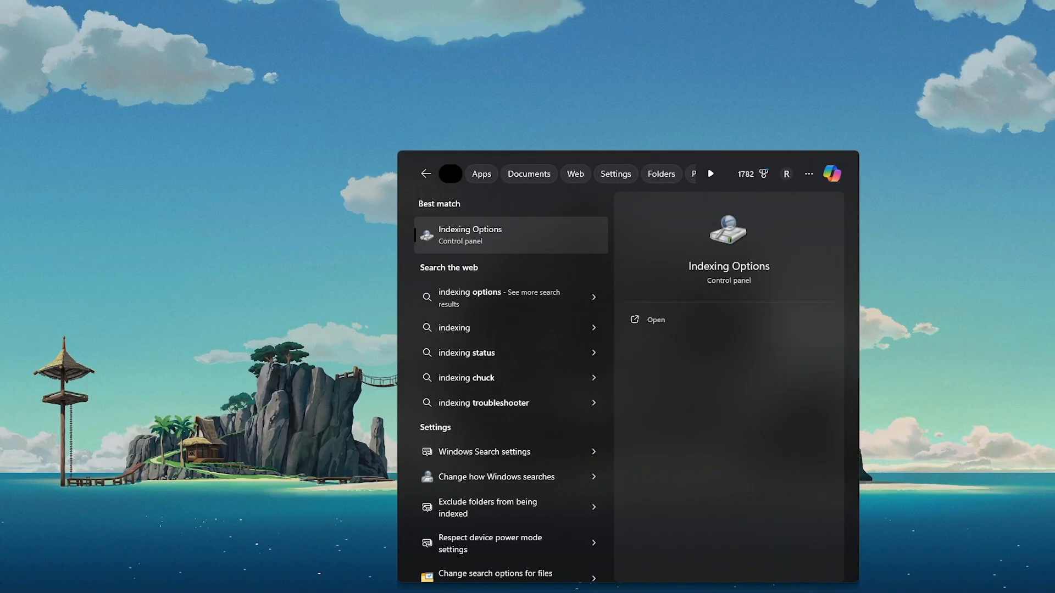
Step: Open Indexing Options from the Windows Search best-match result
left_click(655, 320)
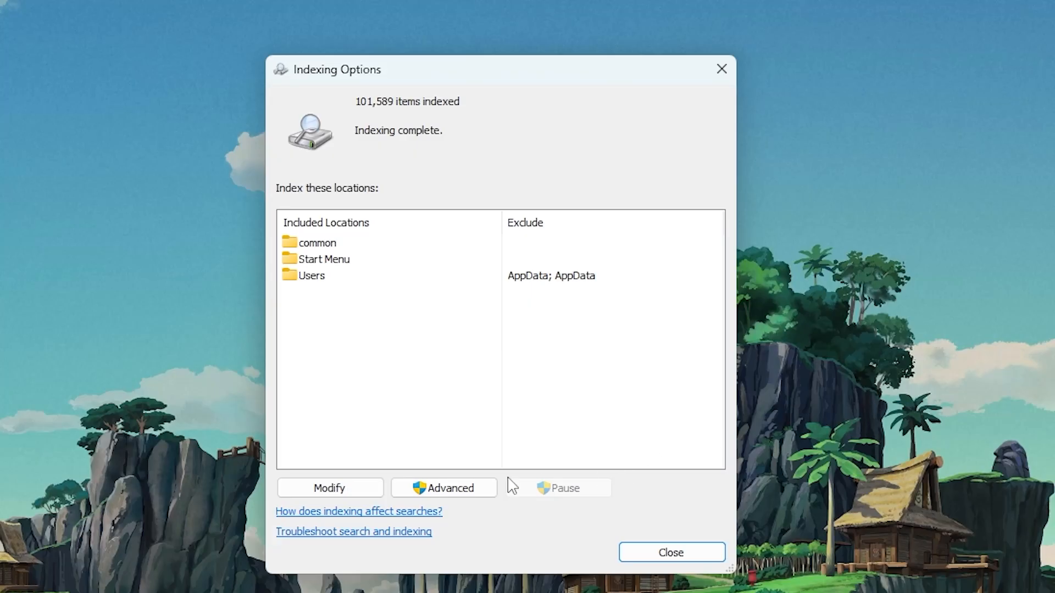
Step: Add the SteamLibrary > steamapps > common folder to the indexed locations and confirm
left_click(443, 488)
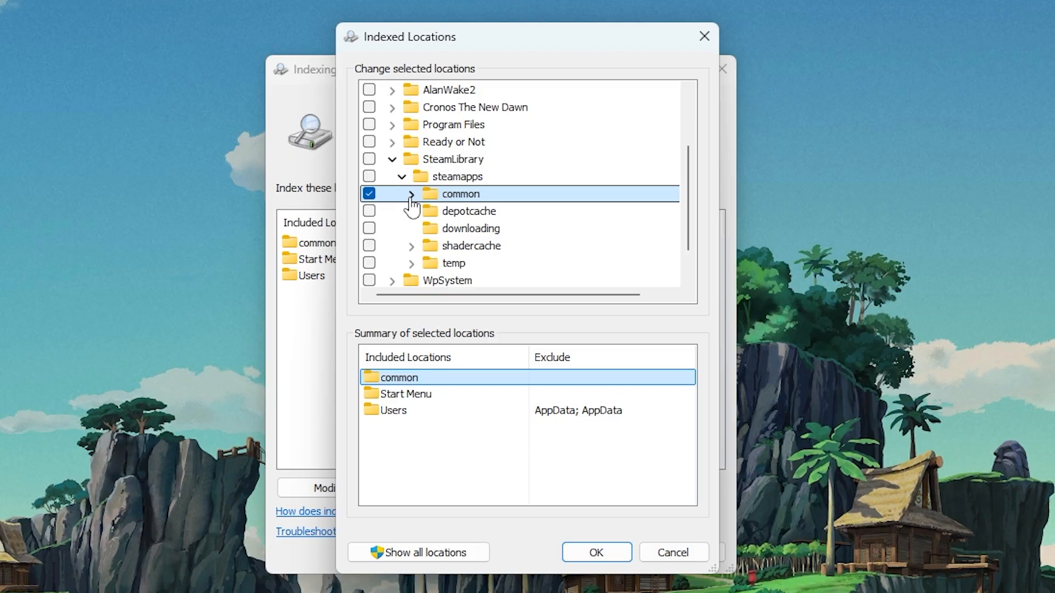
mouse_move(475, 508)
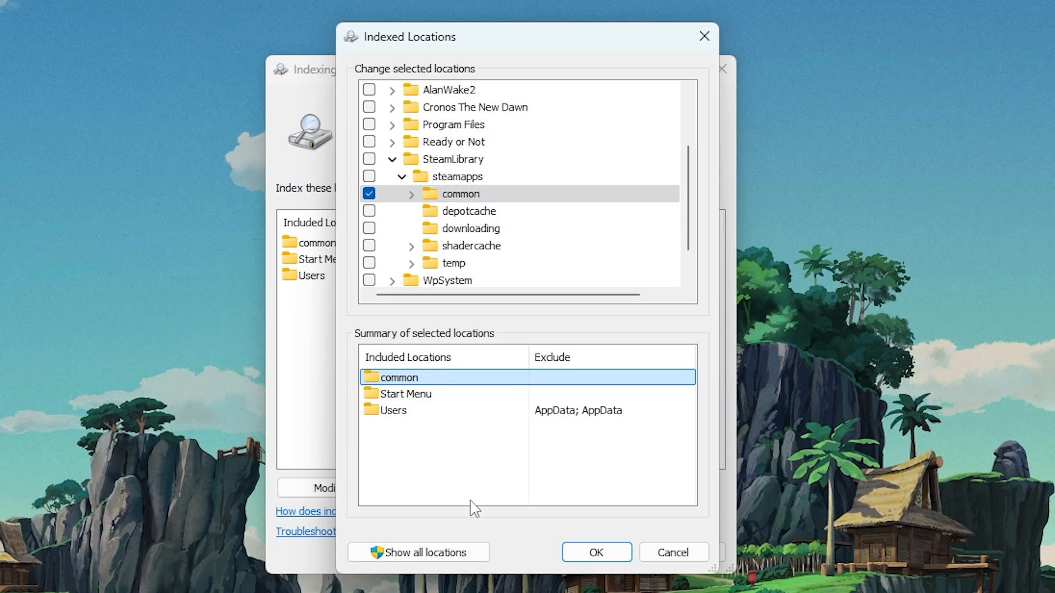
left_click(595, 553)
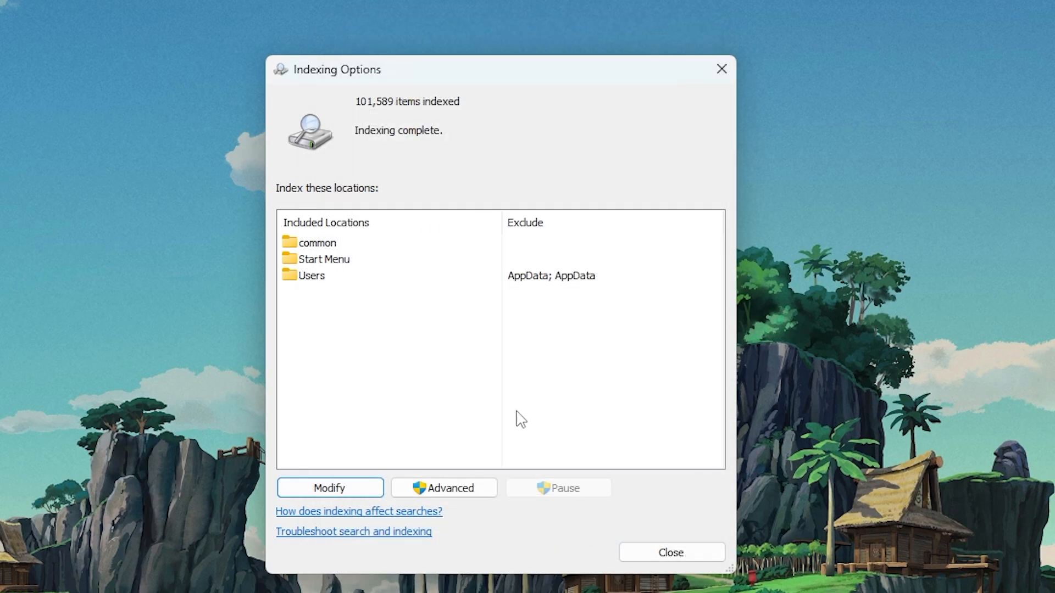
mouse_move(453, 158)
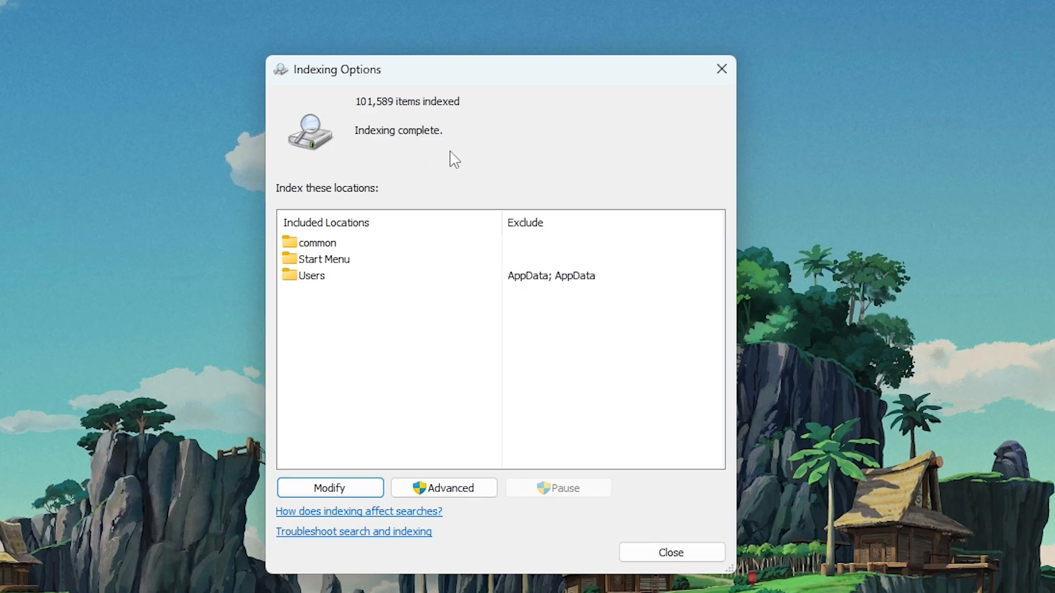
mouse_move(683, 484)
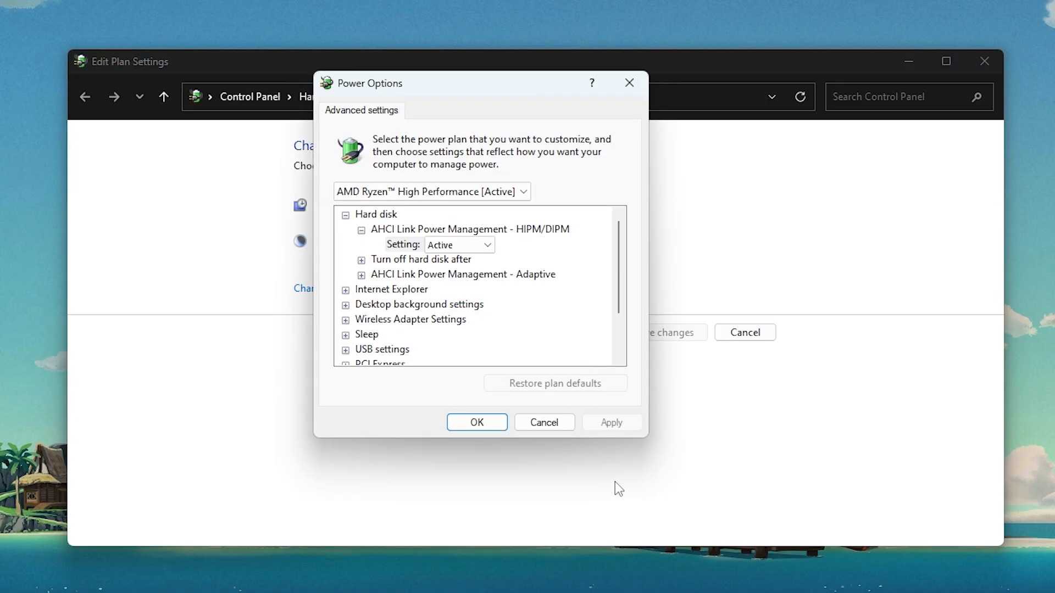
Step: Set 'Turn off hard disk after' to 0 minutes in the plan's advanced settings
left_click(362, 260)
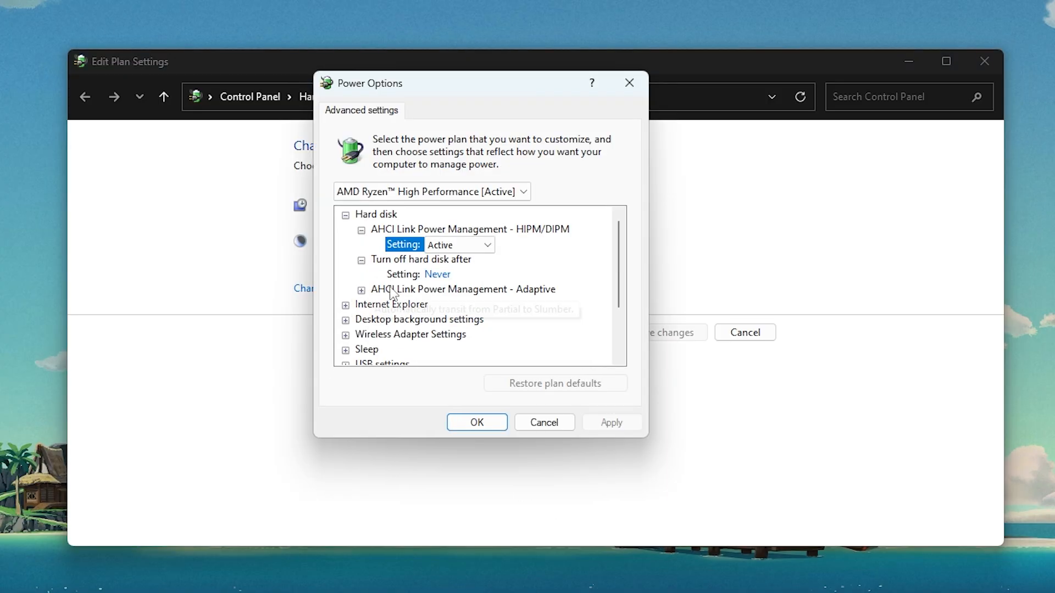
left_click(436, 273)
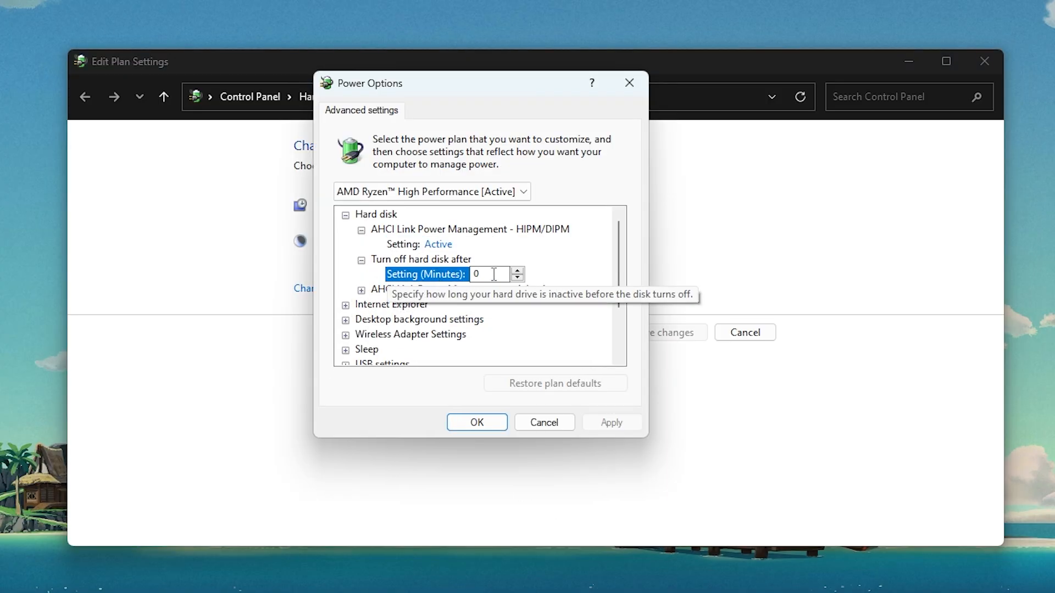